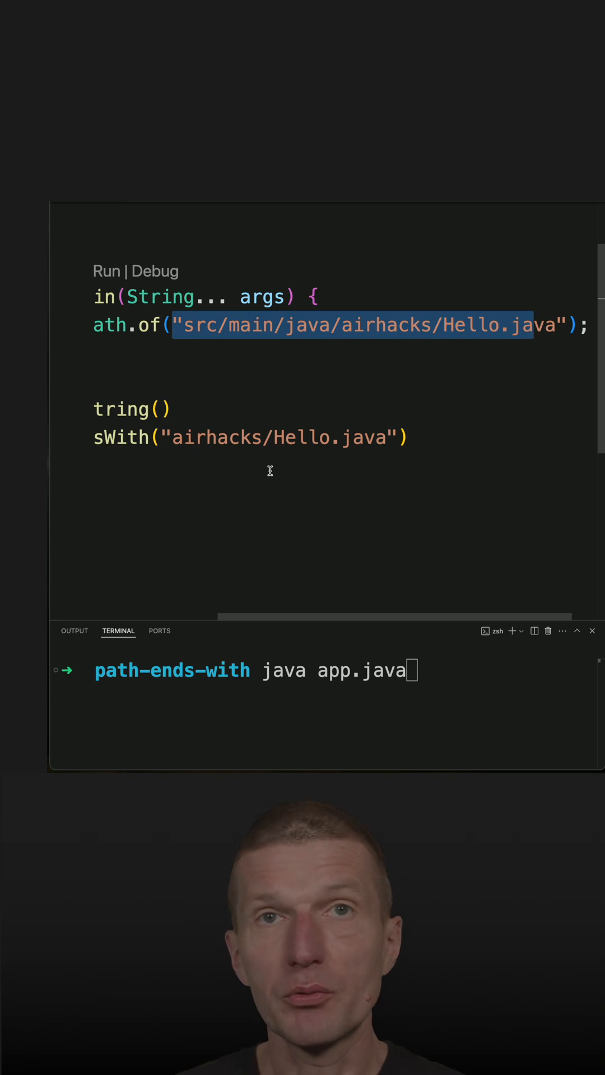
mouse_move(239, 446)
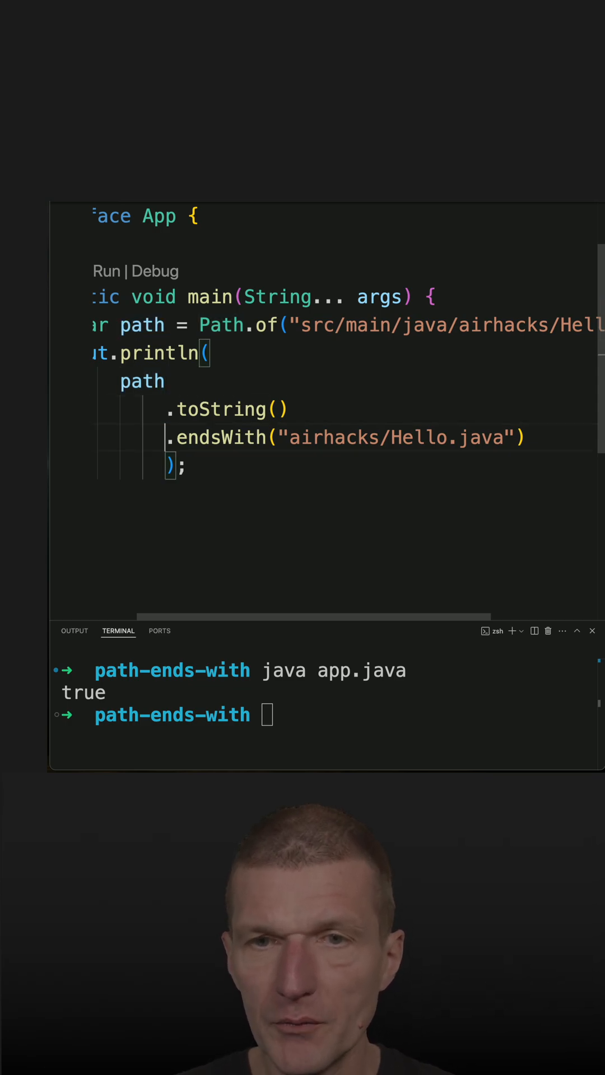
- Replace endsWith with Path.of, remove the toString call and dot, and begin path.en before it
double_click(220, 438)
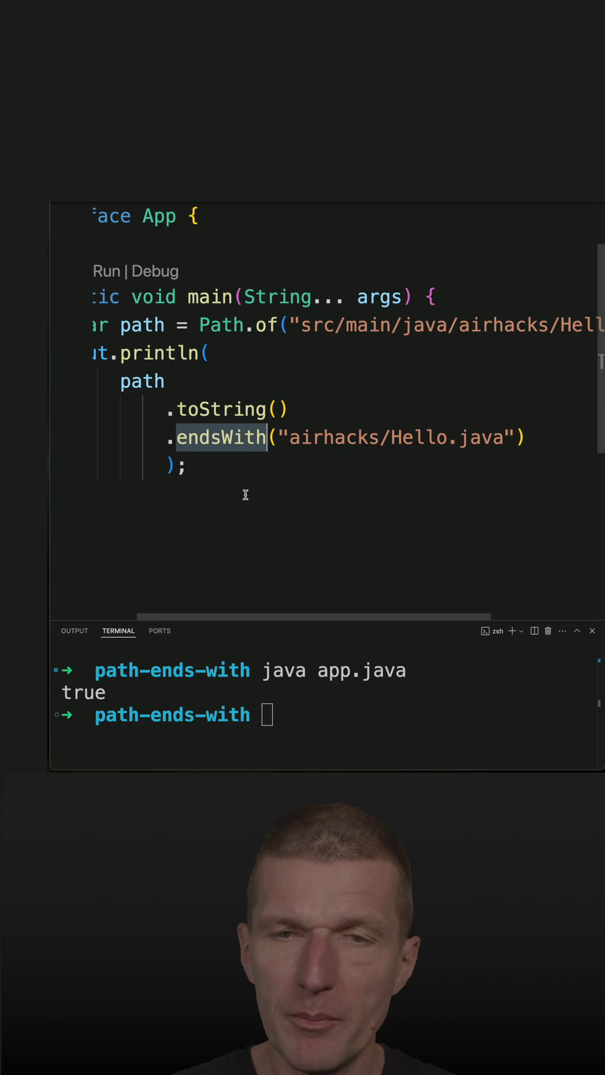
type("Path.of")
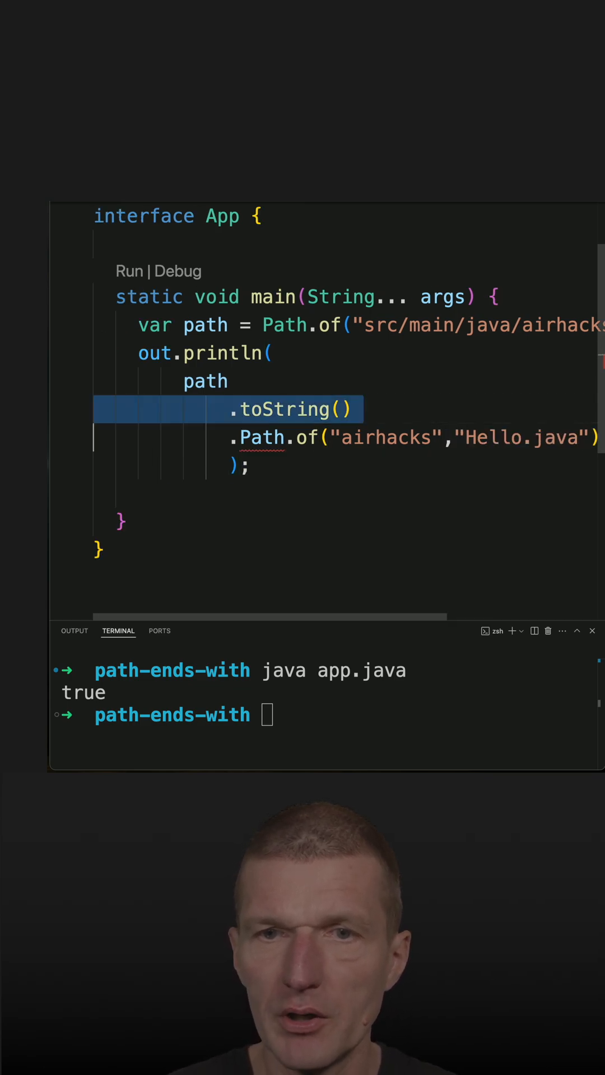
key("Delete")
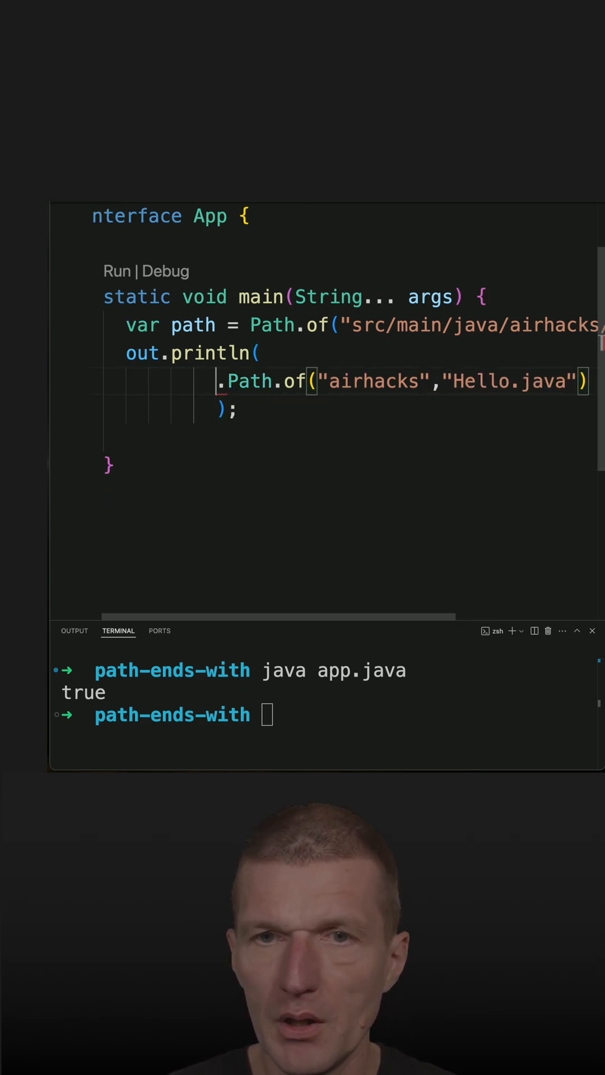
key("Backspace")
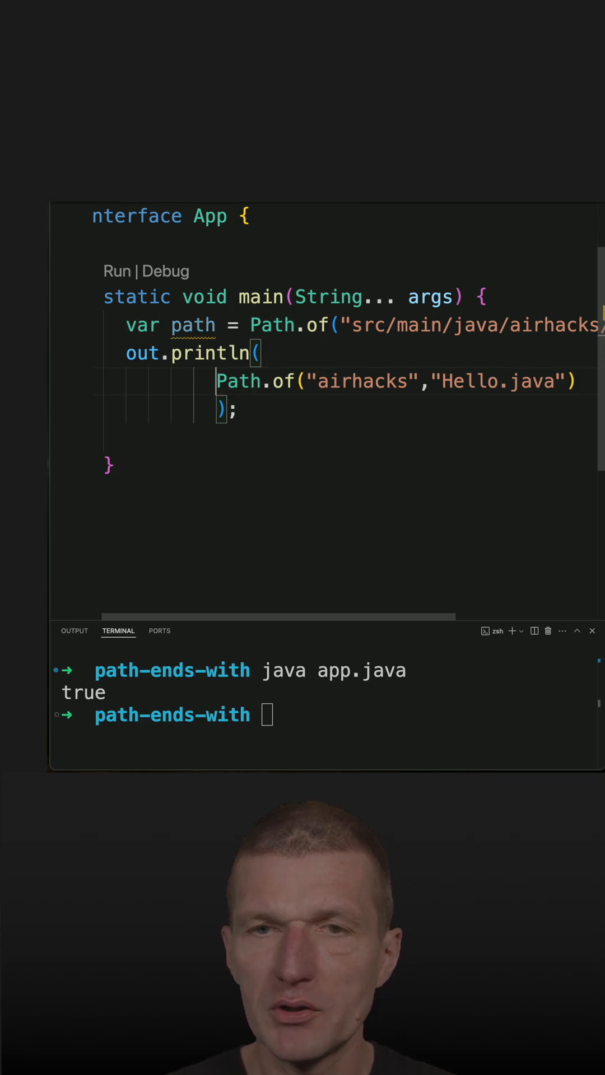
type("path.en")
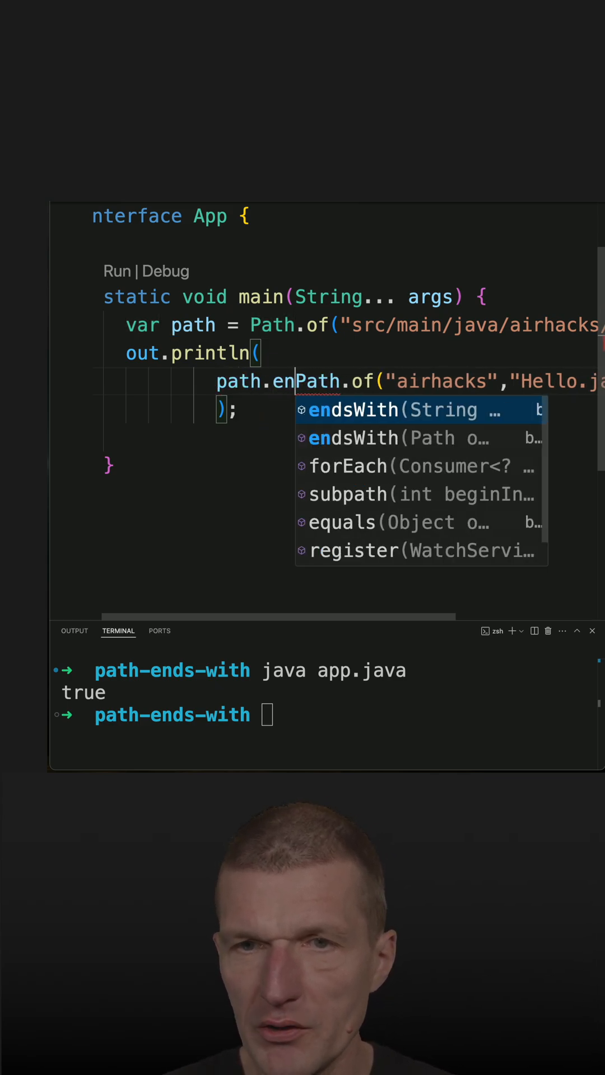